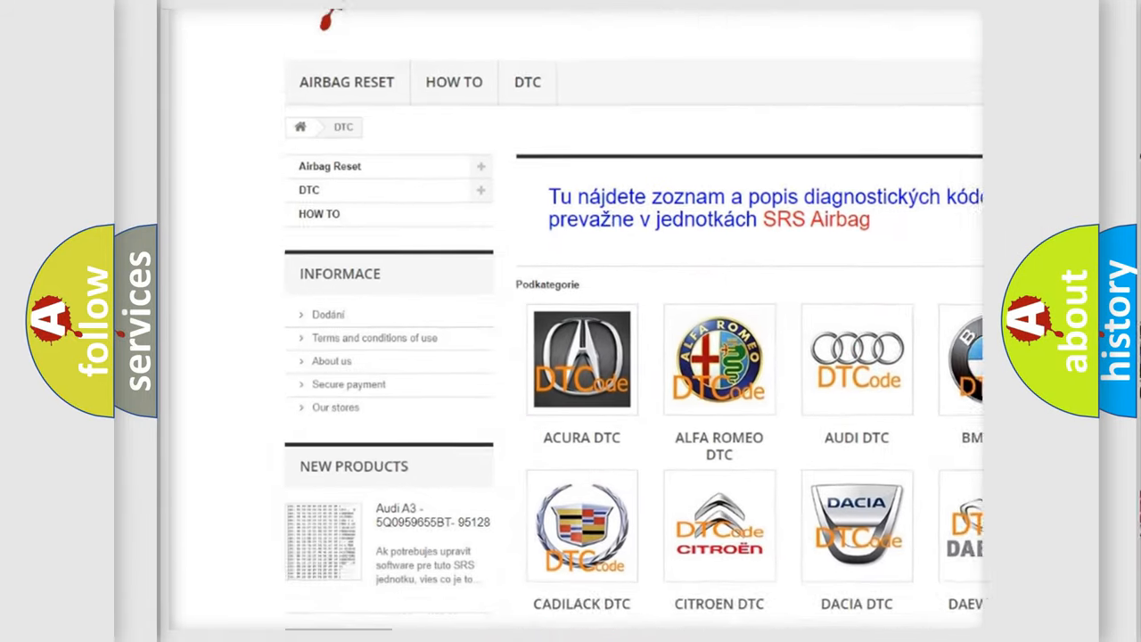
pyautogui.scroll(-3)
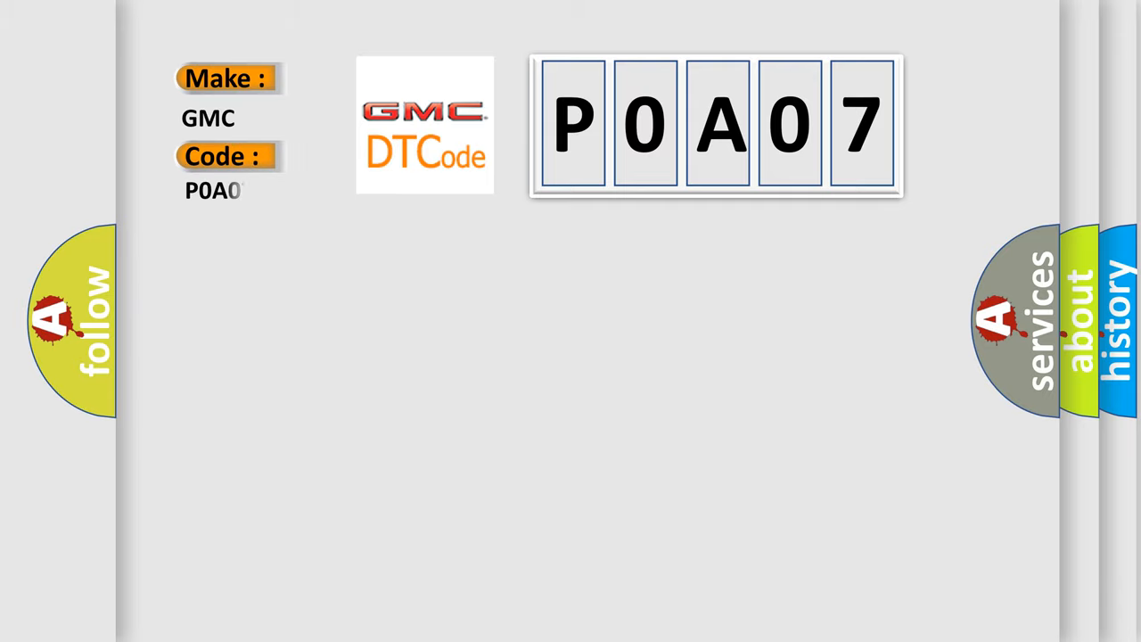
pyautogui.write('7')
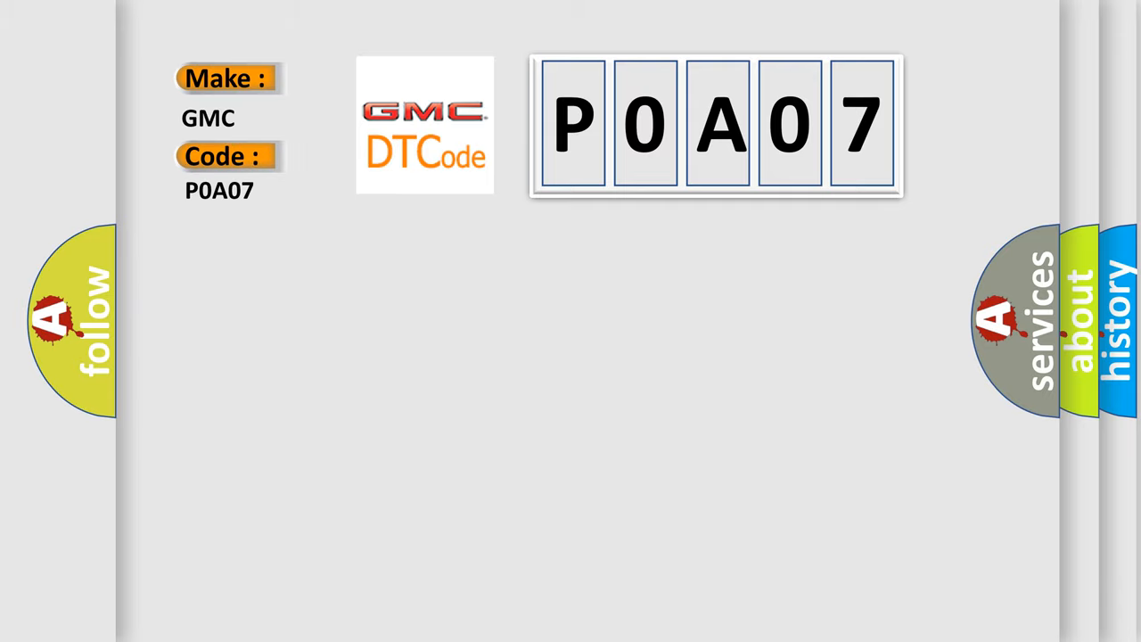